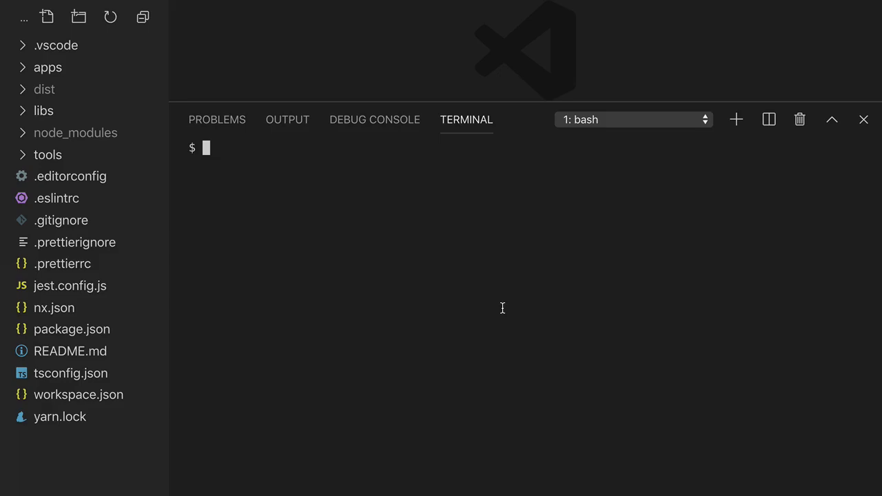
- Reveal apps/review-e2e/src/integration in the Explorer and bring up app.spec.ts
left_click(49, 66)
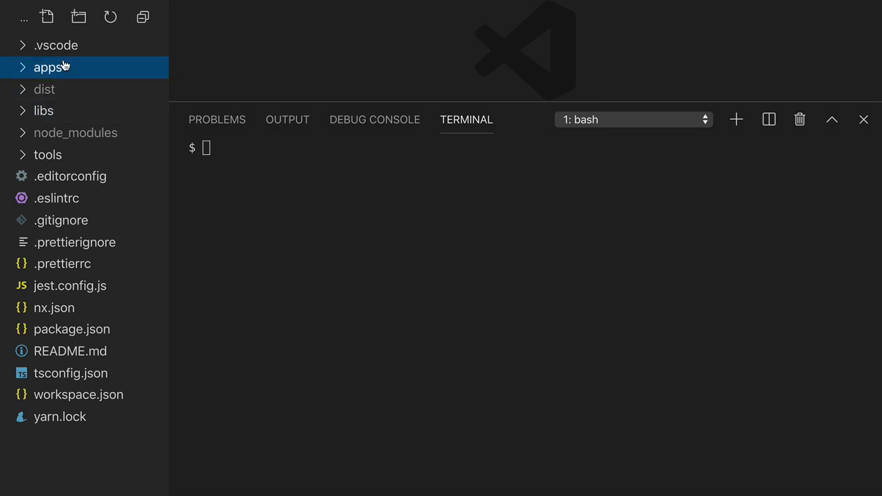
left_click(49, 66)
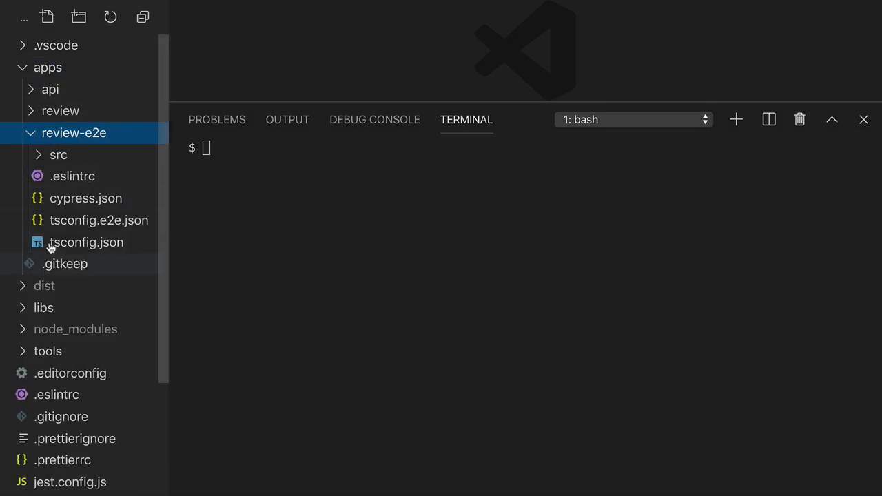
left_click(57, 155)
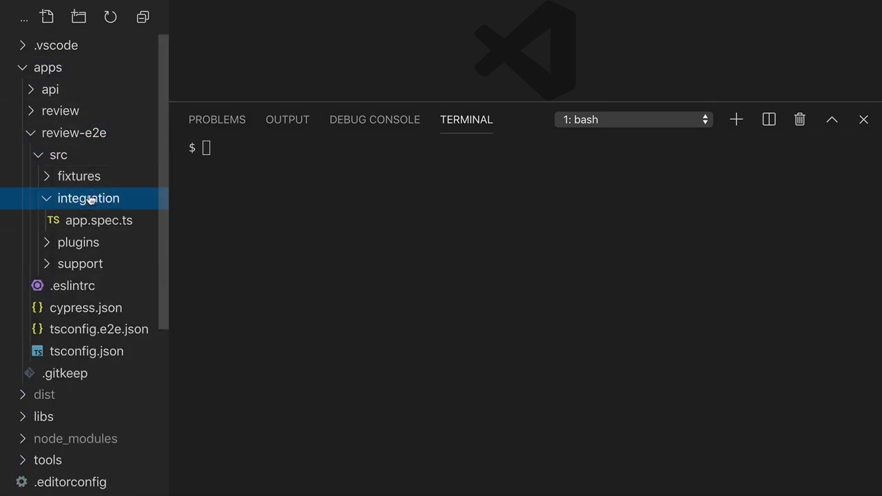
left_click(99, 221)
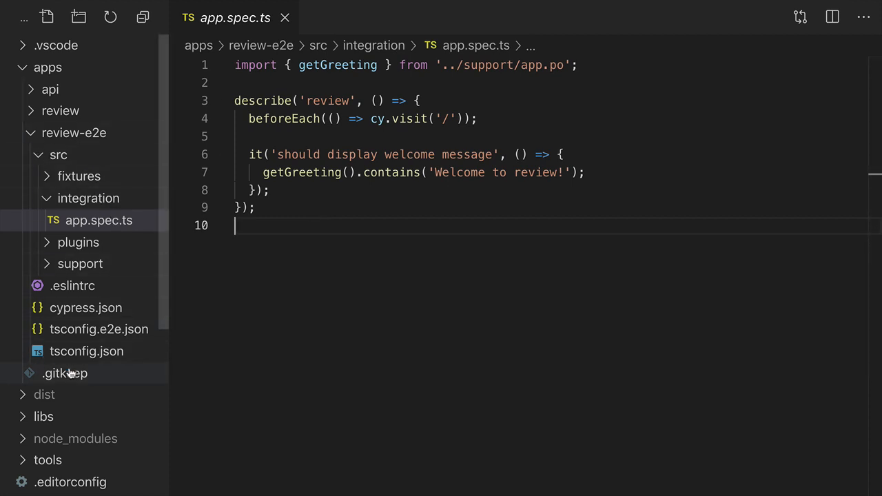
mouse_move(89, 137)
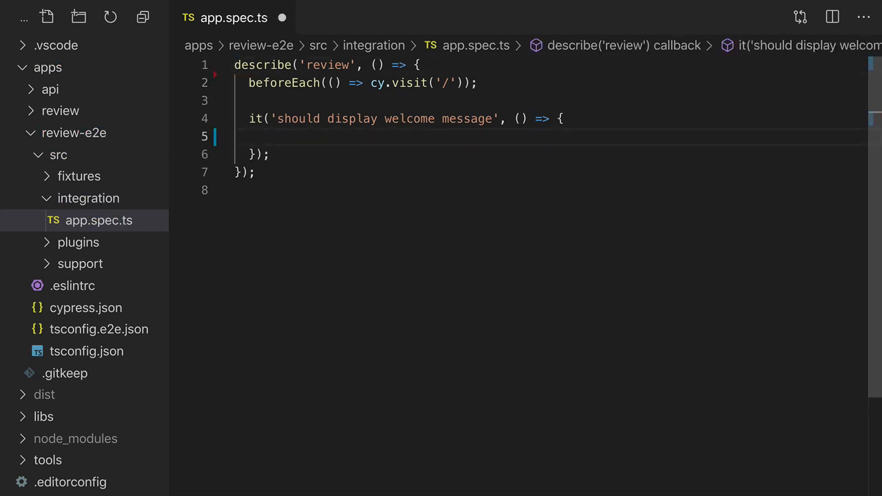
- Assert cy.contains('Board Game Hoard: Review') inside the welcome test's it block
type("cy.contains(")
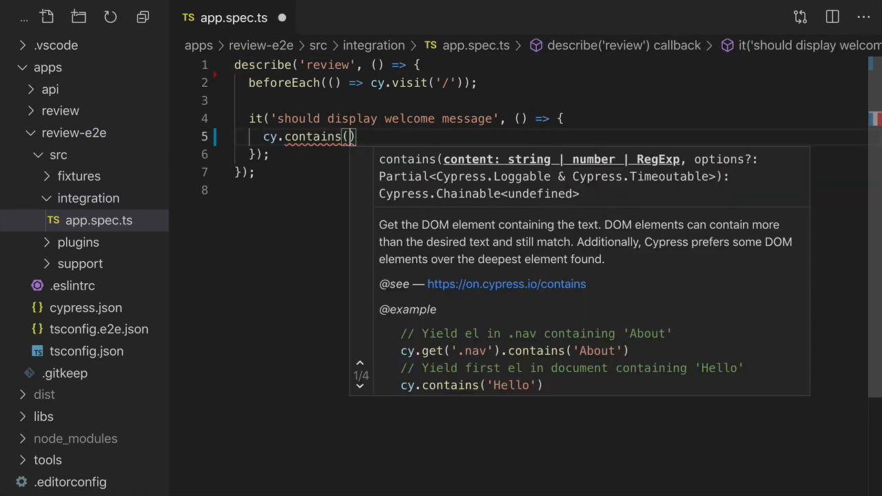
type("'Board Game '")
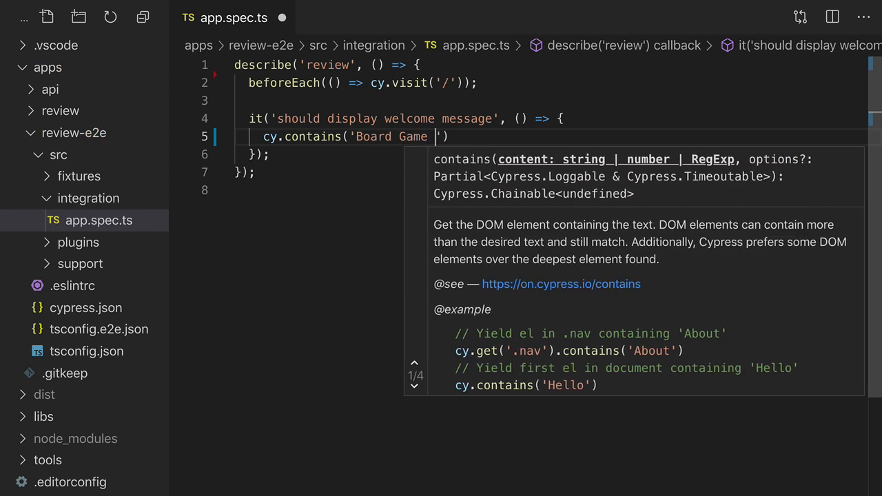
type("Hoard:")
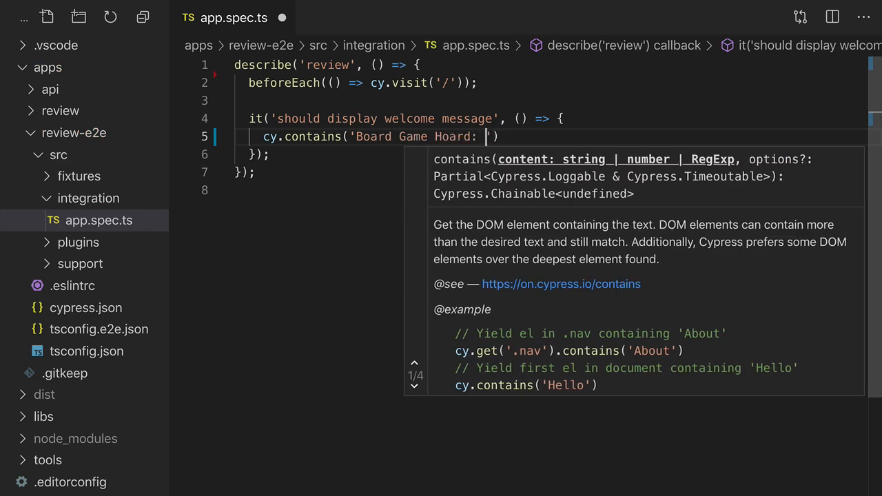
type("Review')")
type("nx")
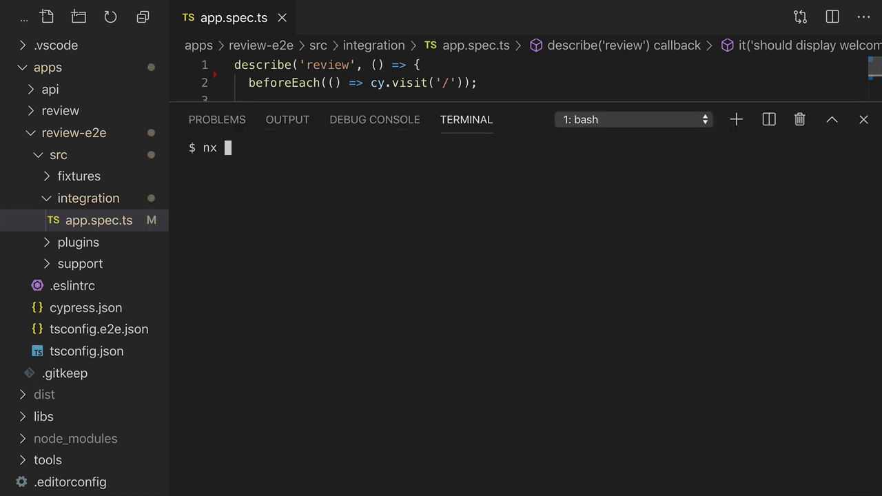
- Run nx serve api, then nx e2e review-e2e with the watch flag in a split terminal
type("serve api")
type("nx serv")
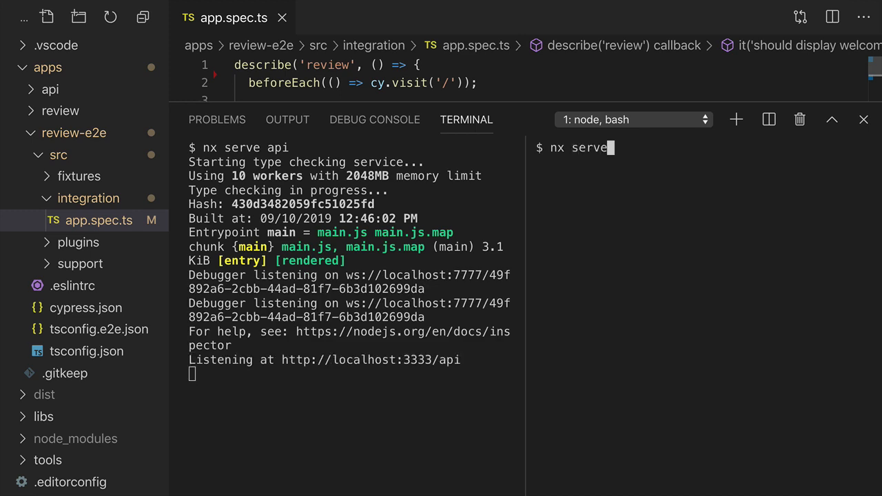
type("e2e")
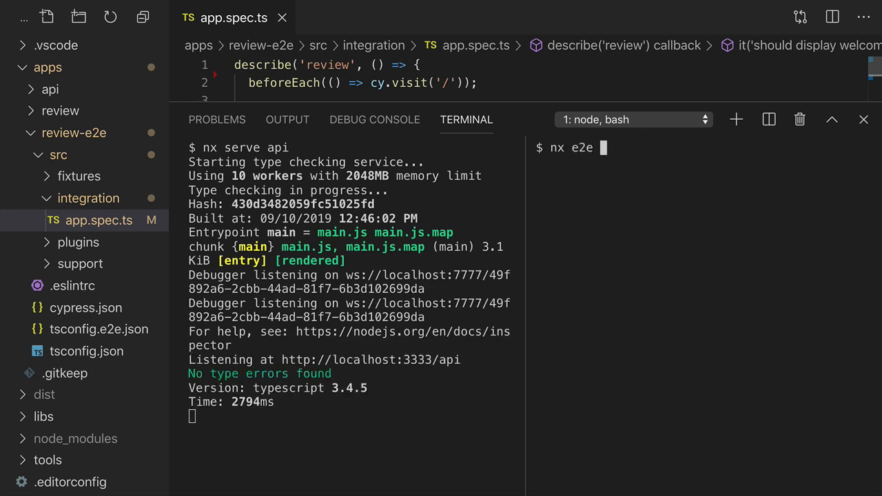
type("review-ewe")
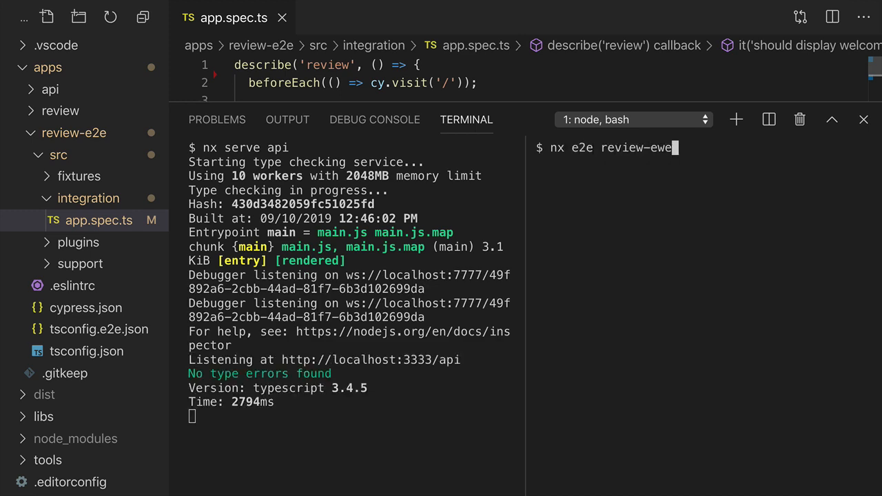
type("--wa")
type("app.")
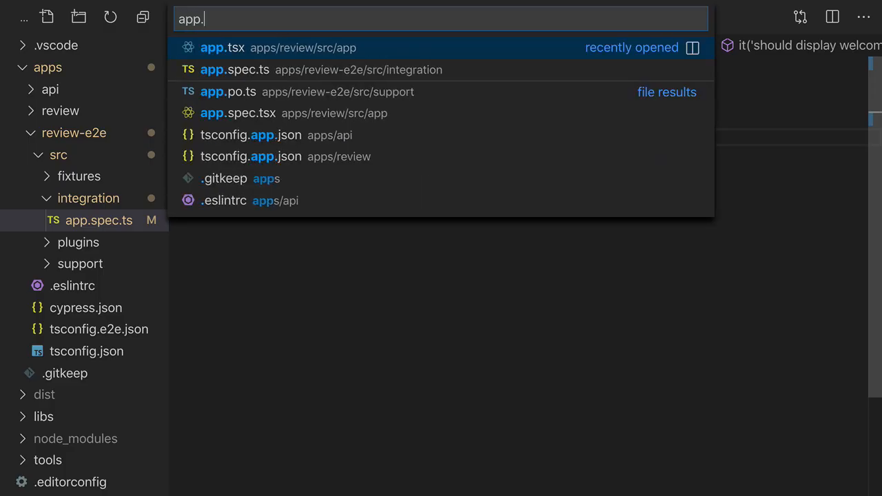
- In app.tsx, comment out the message state and fetch, delete the Nx logo img, start the new heading
left_click(222, 47)
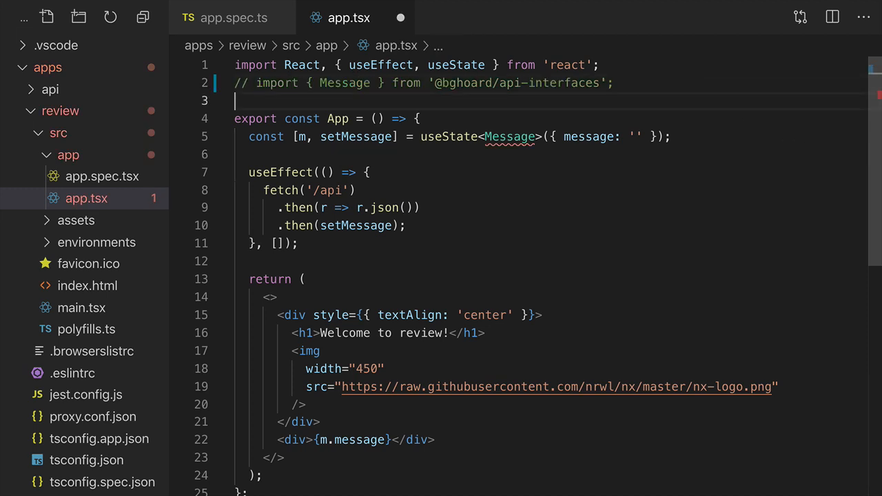
key("ctrl+/")
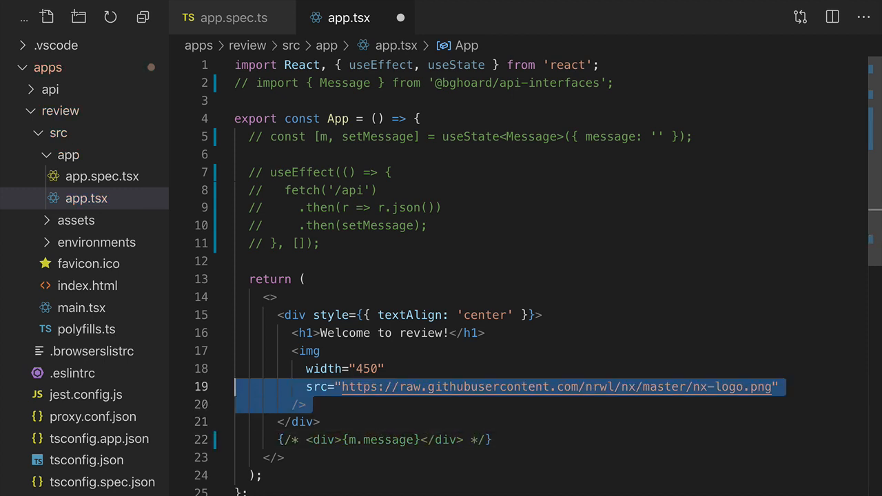
key("Delete")
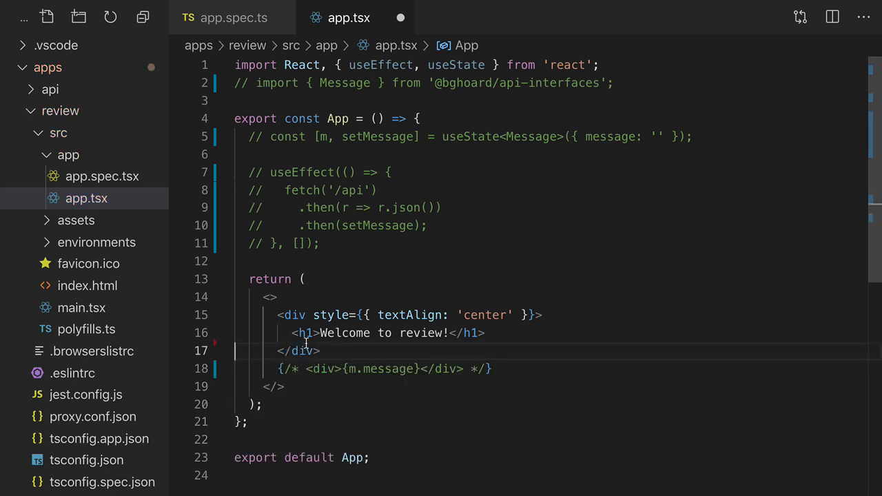
type("Board")
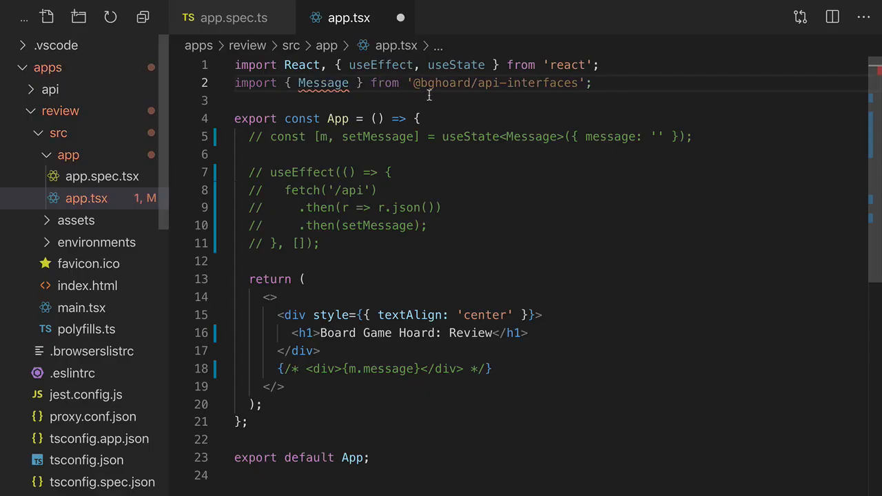
- Make the h1 read 'Board Game Hoard: Review' and keep the Message import active
type("Game")
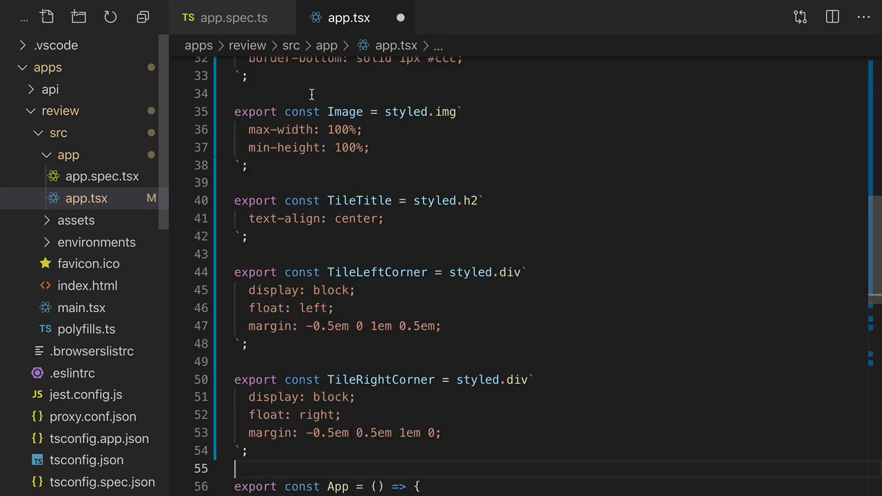
- Place Image, TileTitle, TileLeftCorner and TileRightCorner styled components above App
scroll("down", 3)
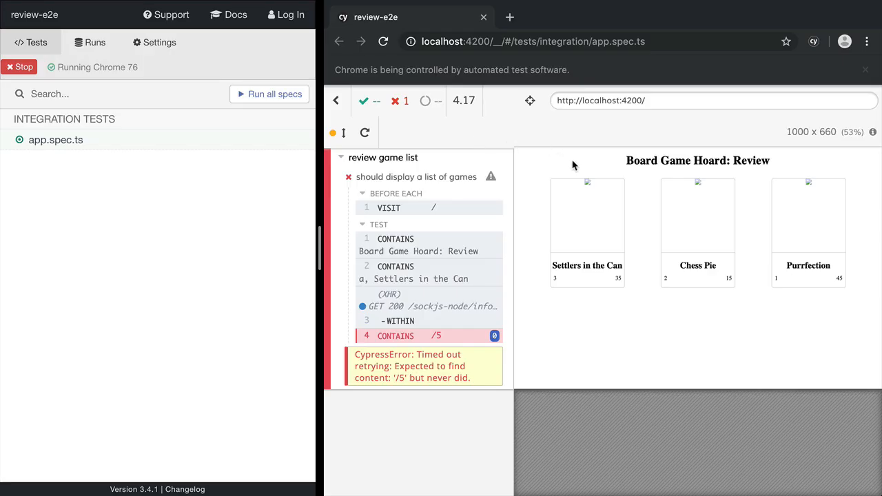
mouse_move(618, 218)
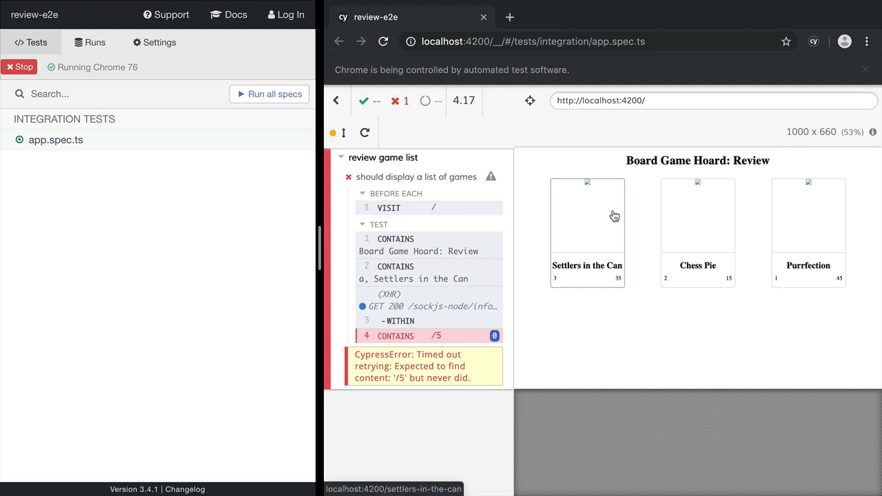
mouse_move(558, 286)
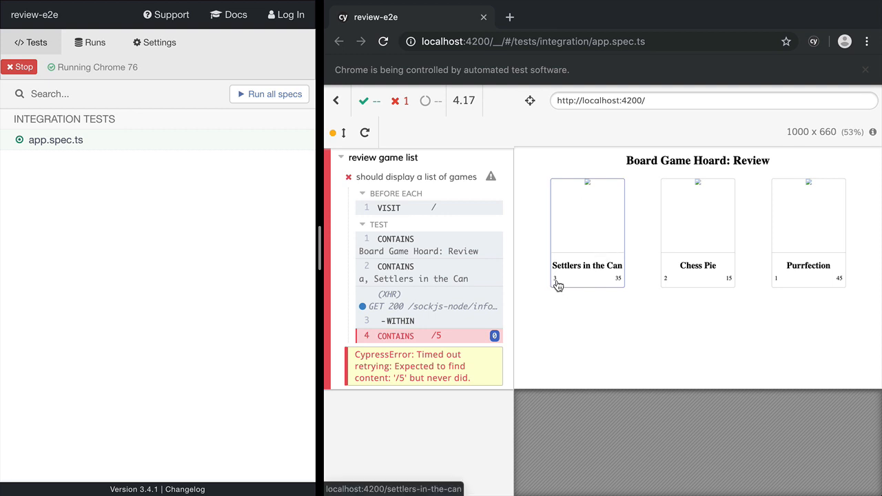
mouse_move(617, 285)
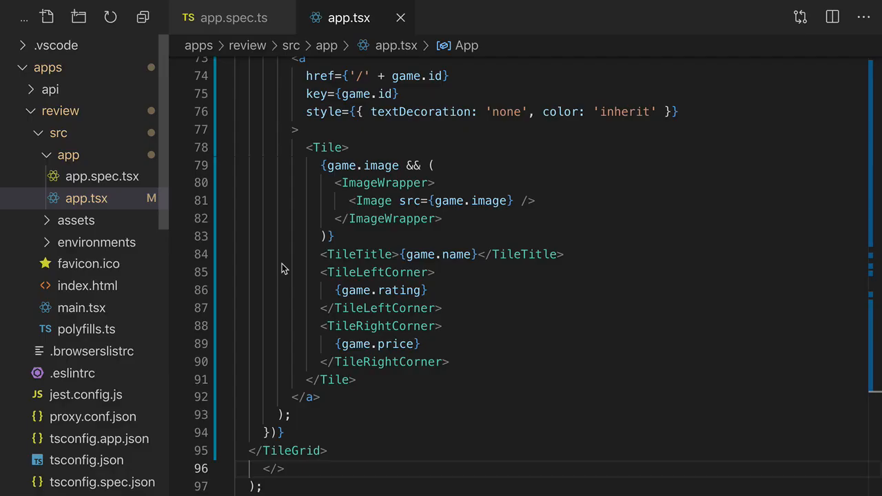
- Add currencyFormat returning '$' + amount.toFixed(2) and a ratingFormat out-of-5 helper above App
scroll("up", 3)
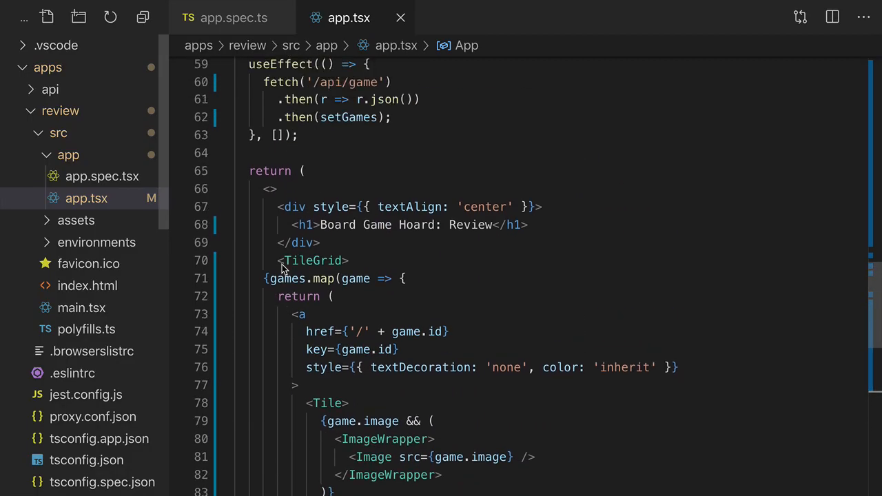
scroll("up", 3)
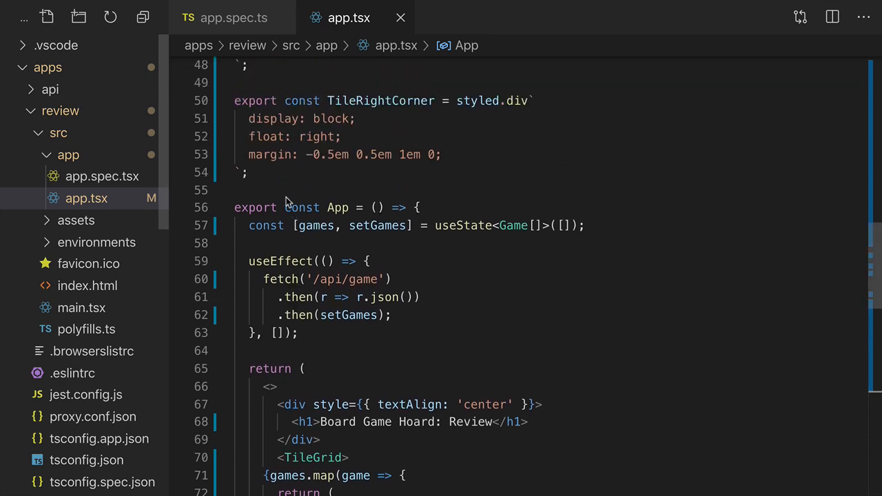
type("export const currencyFormat = (amount: number) => '$' + amount.toFixed(2);")
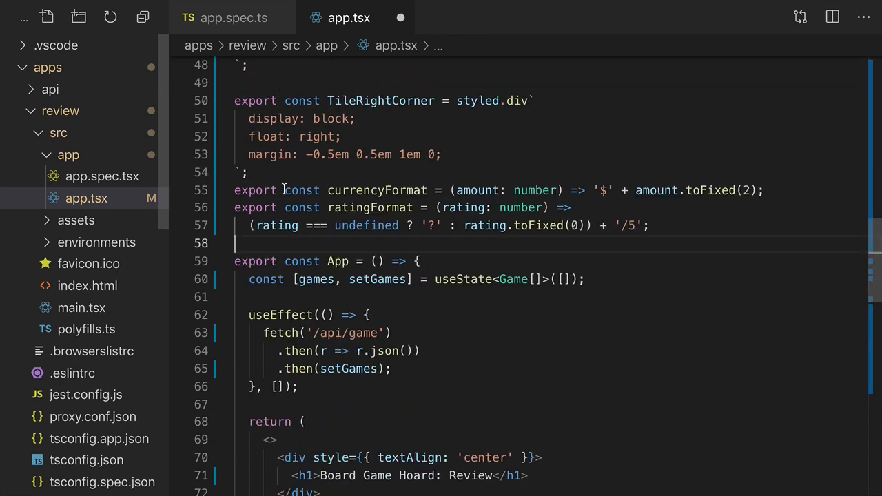
scroll("down", 3)
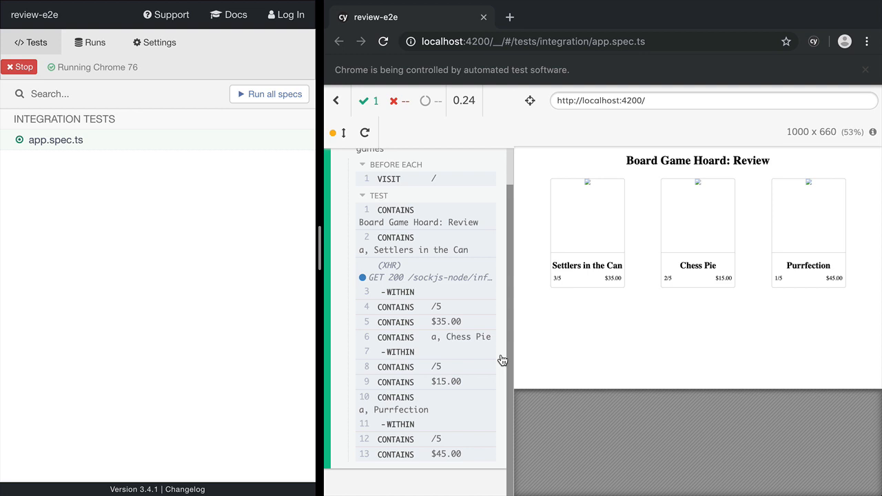
mouse_move(579, 201)
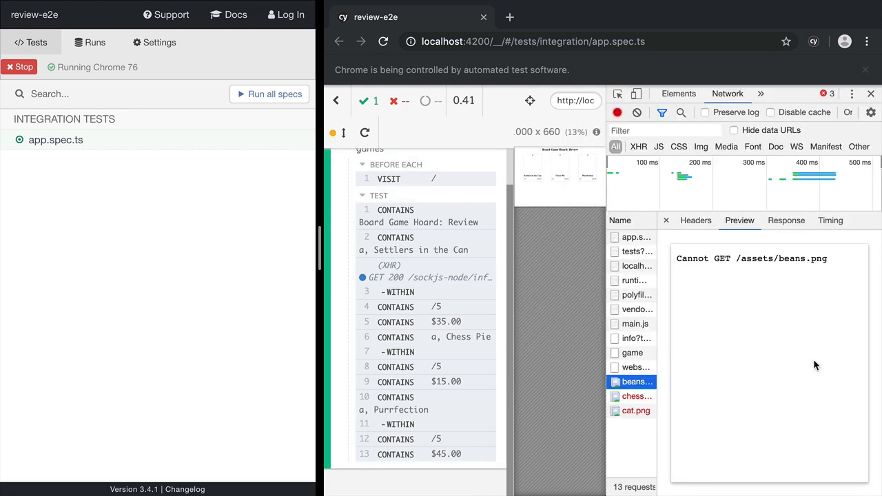
mouse_move(741, 274)
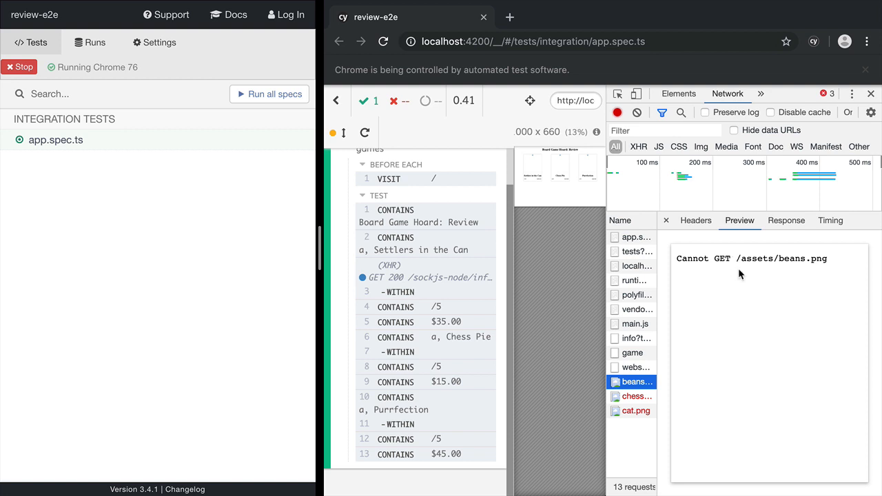